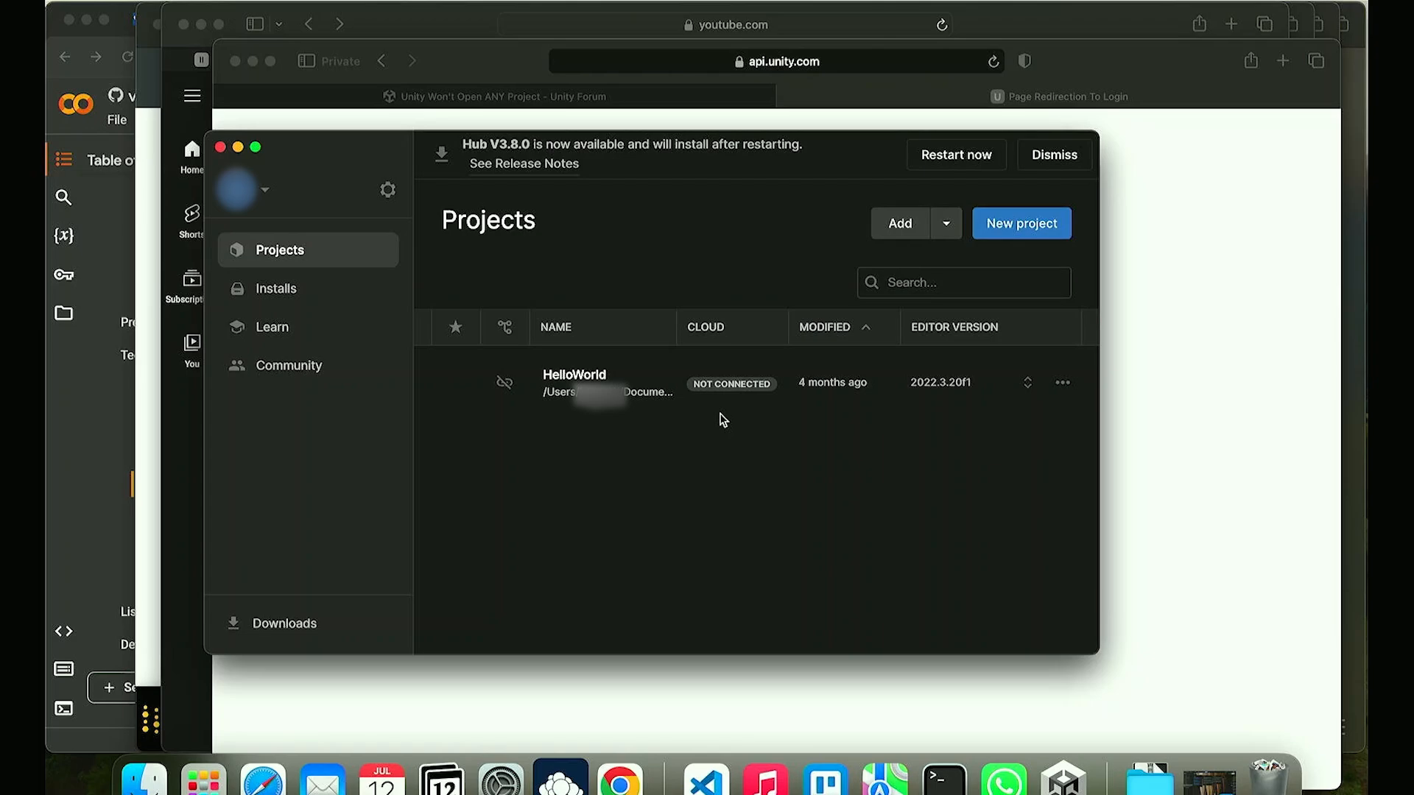
mouse_move(507, 146)
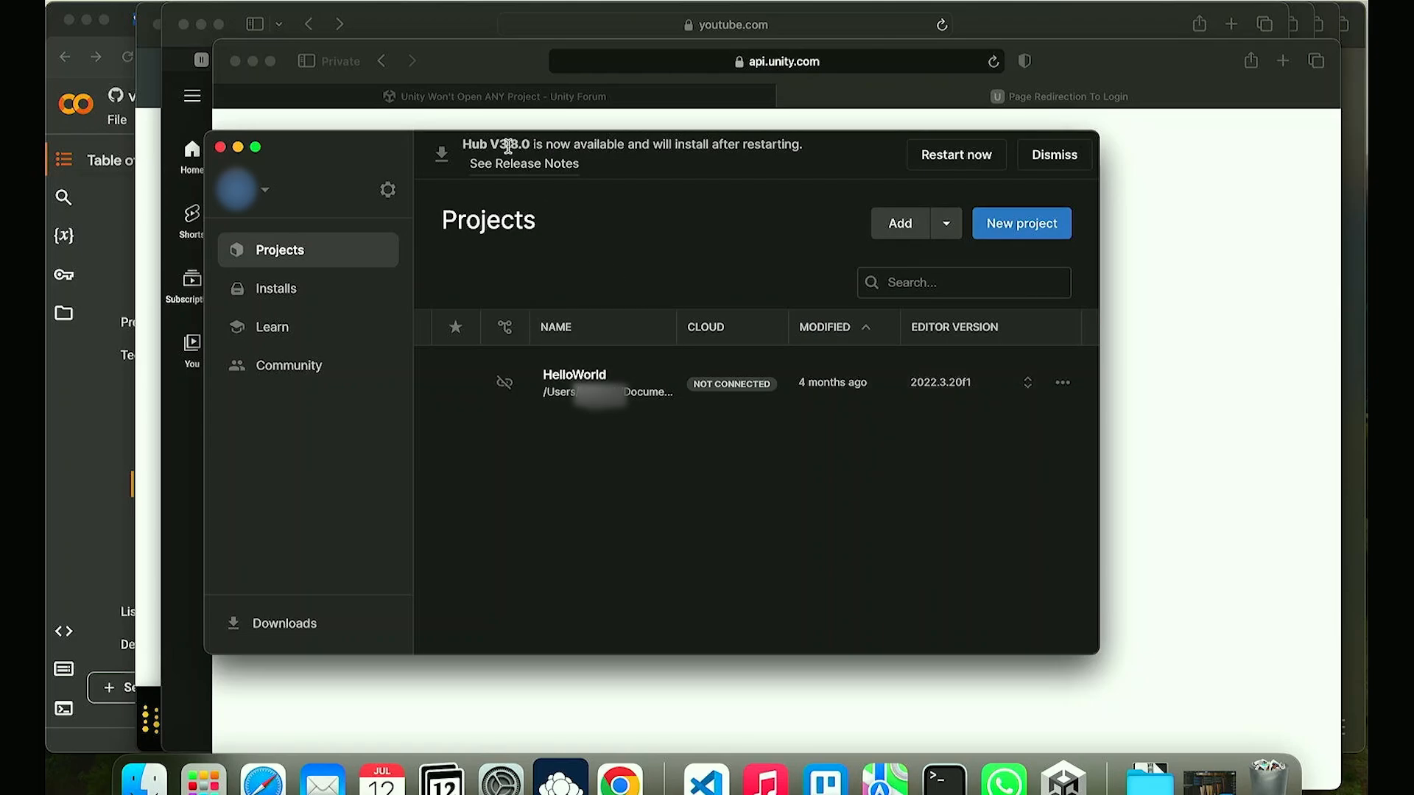
mouse_move(807, 185)
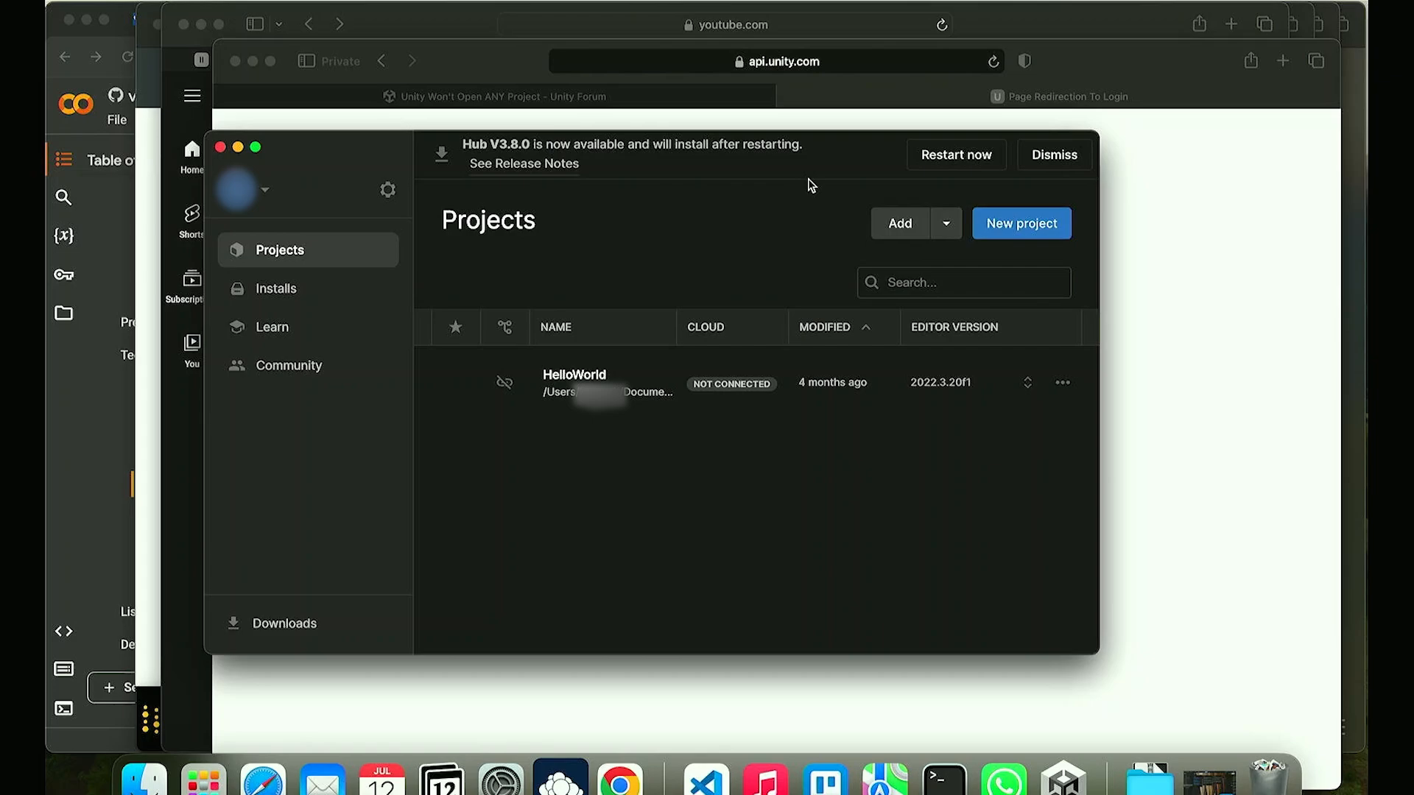
mouse_move(582, 241)
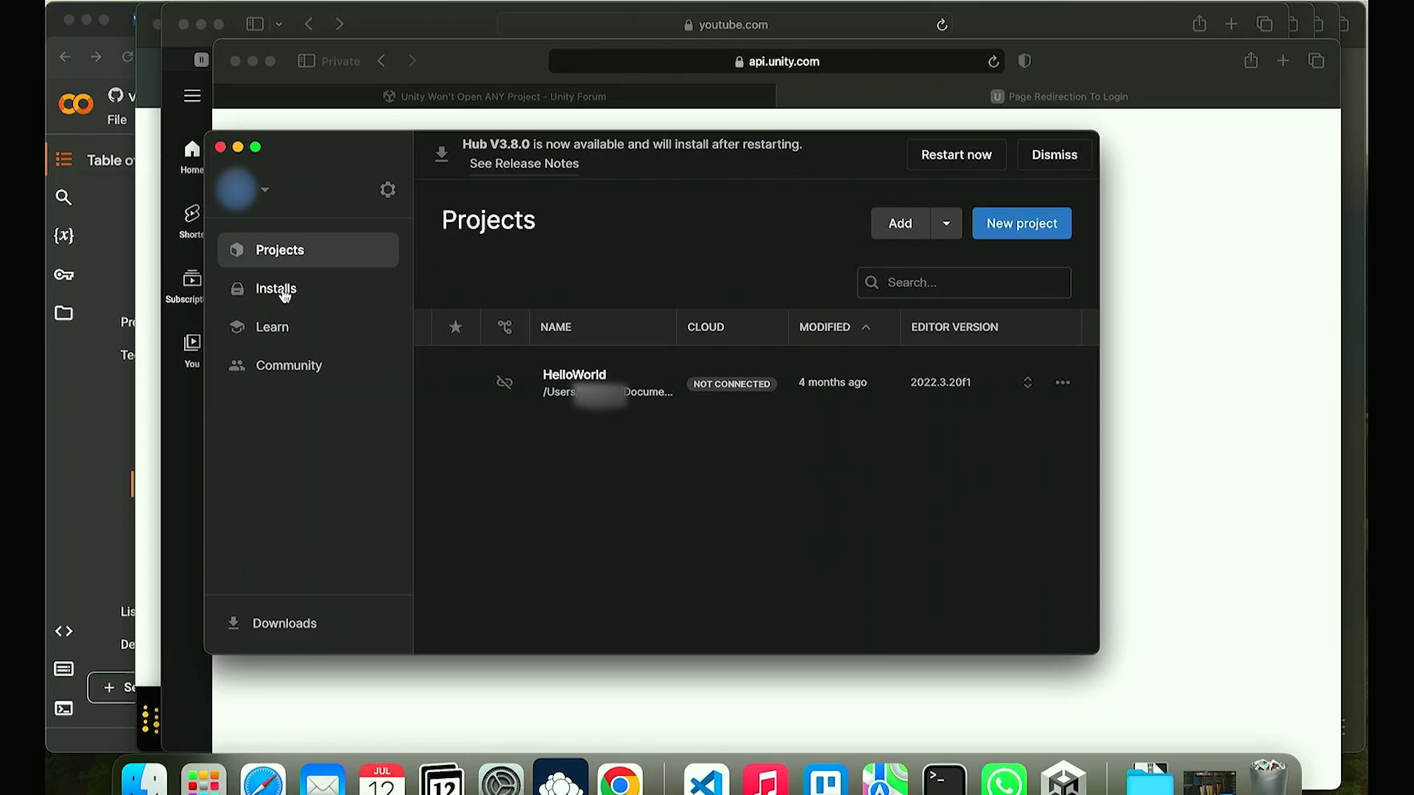
Show the Installs page listing editor 2022.3.20f1 with Android and macOS modules
click(277, 289)
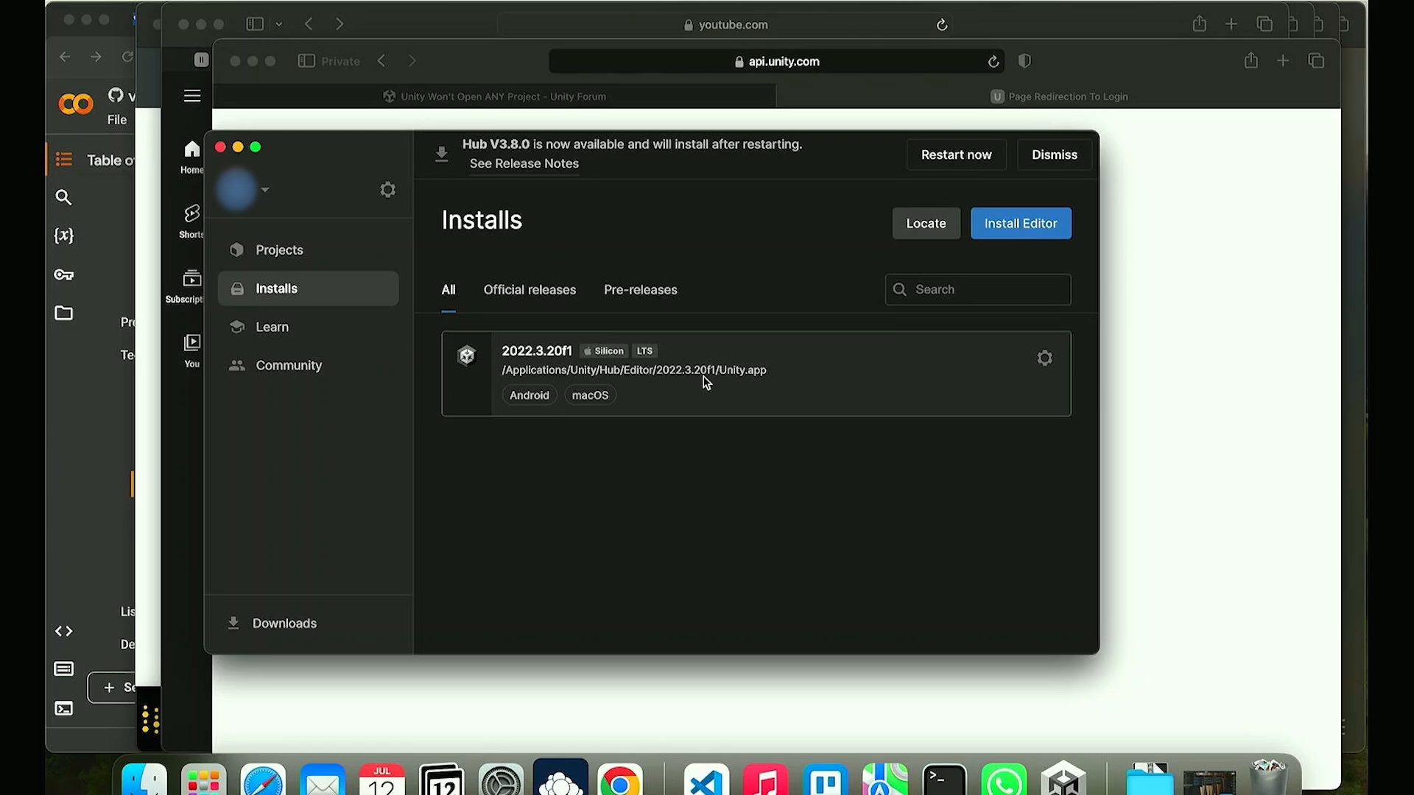
mouse_move(290, 273)
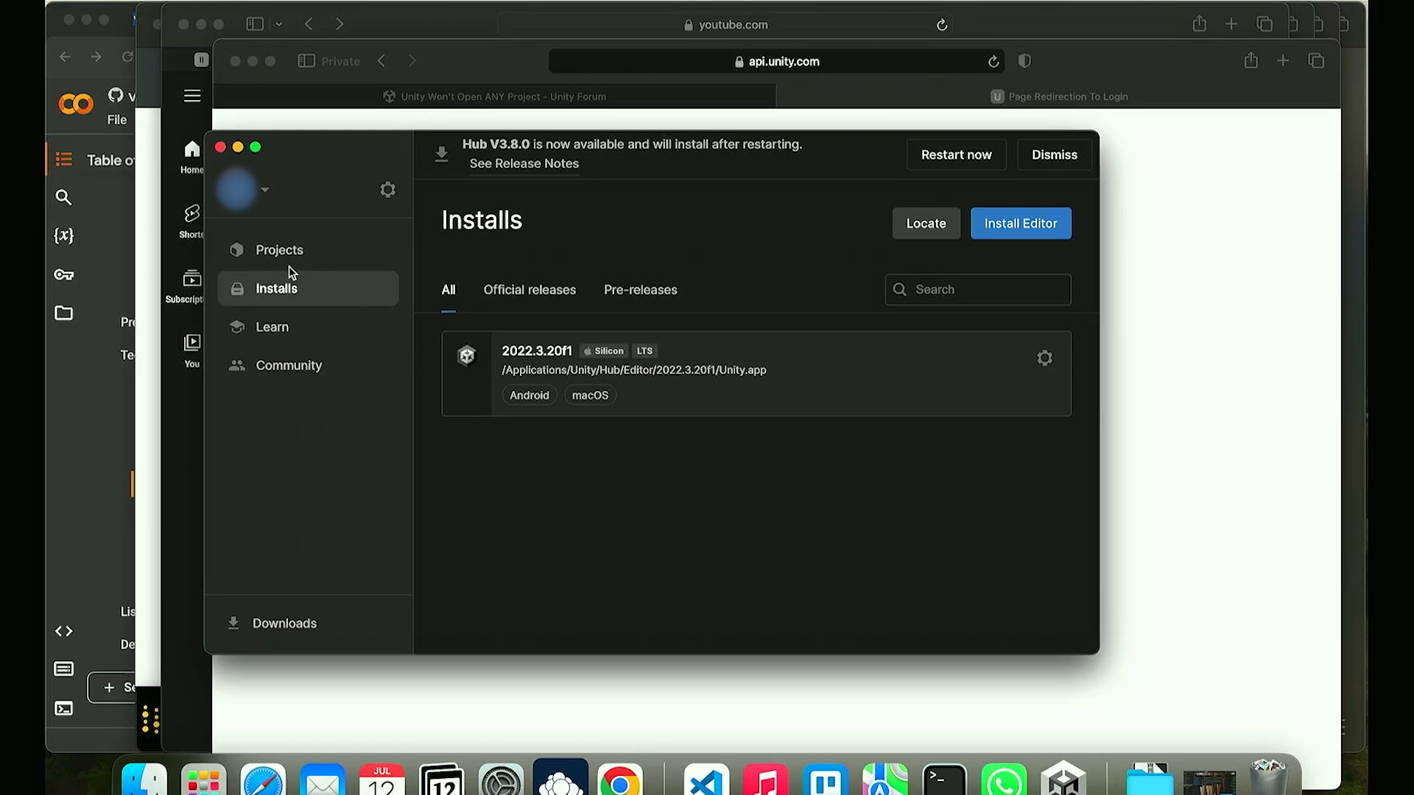
Return to the Projects list showing HelloWorld on editor 2022.3.20f1
click(279, 250)
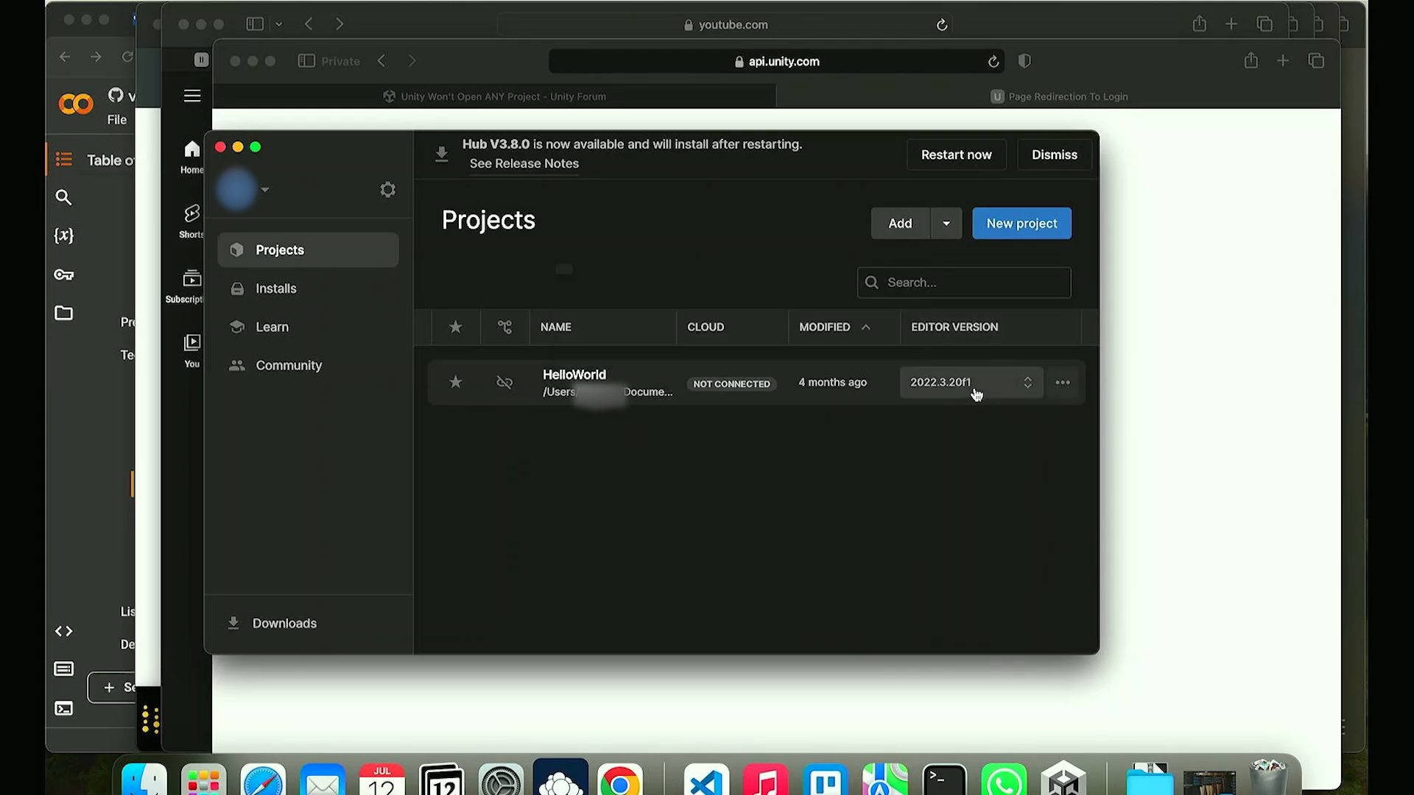
mouse_move(994, 386)
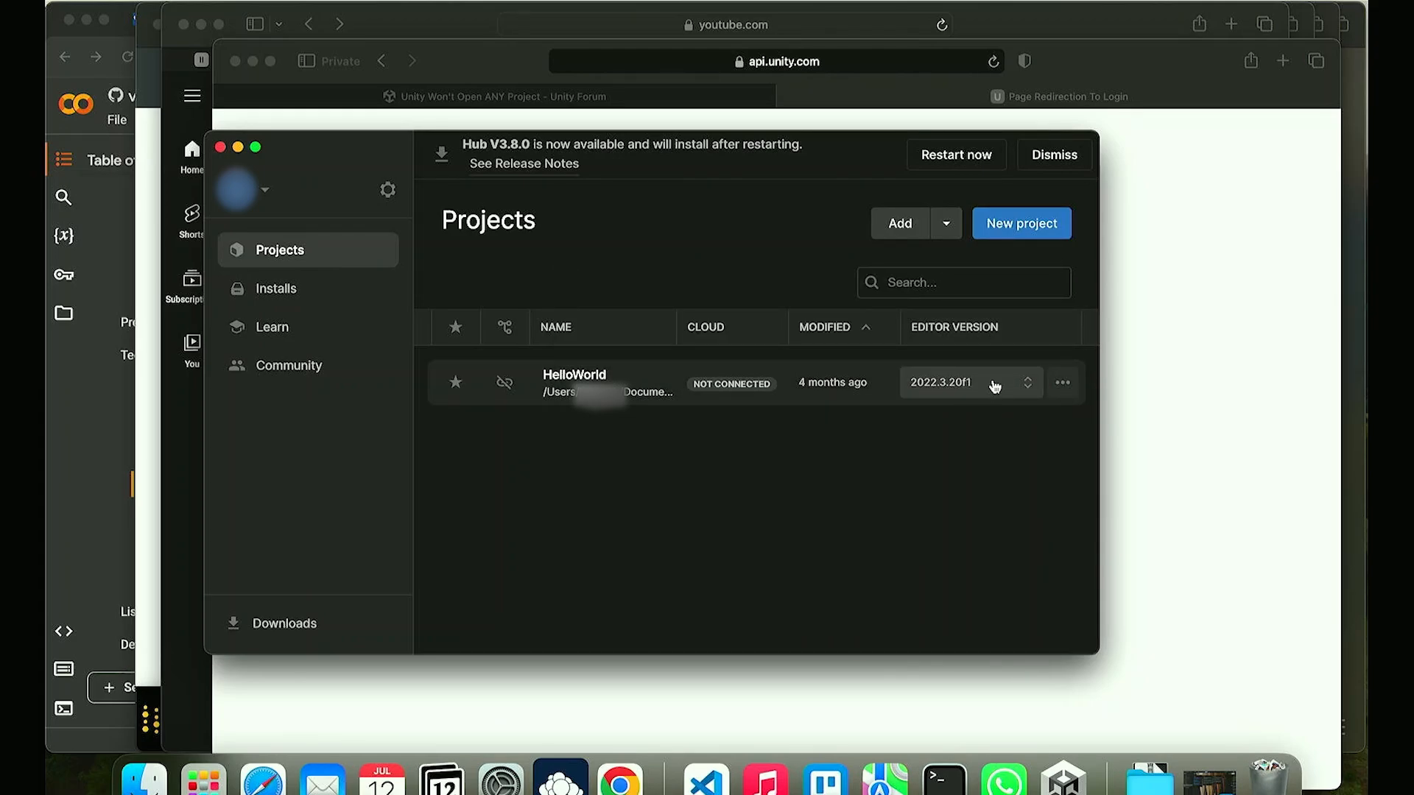
mouse_move(953, 506)
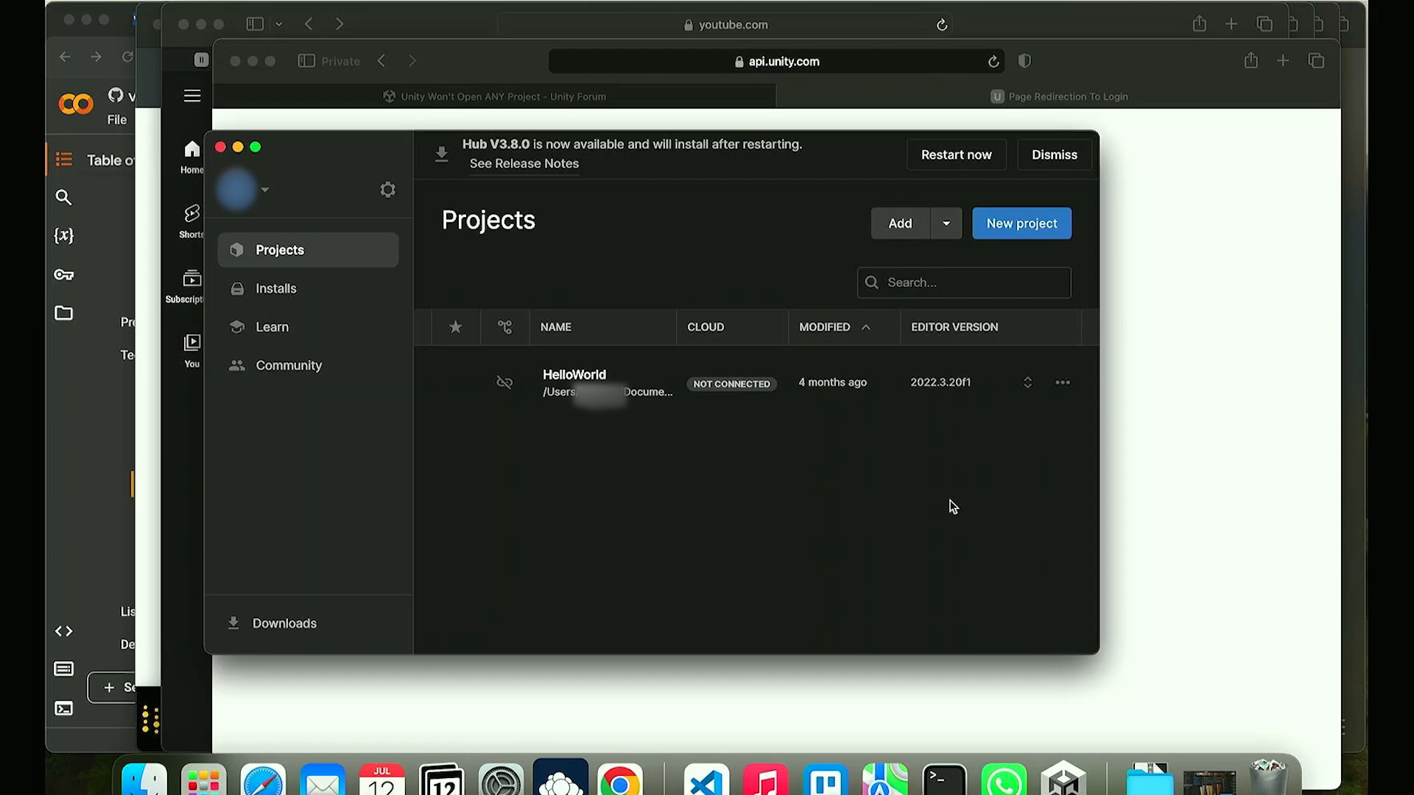
mouse_move(1168, 225)
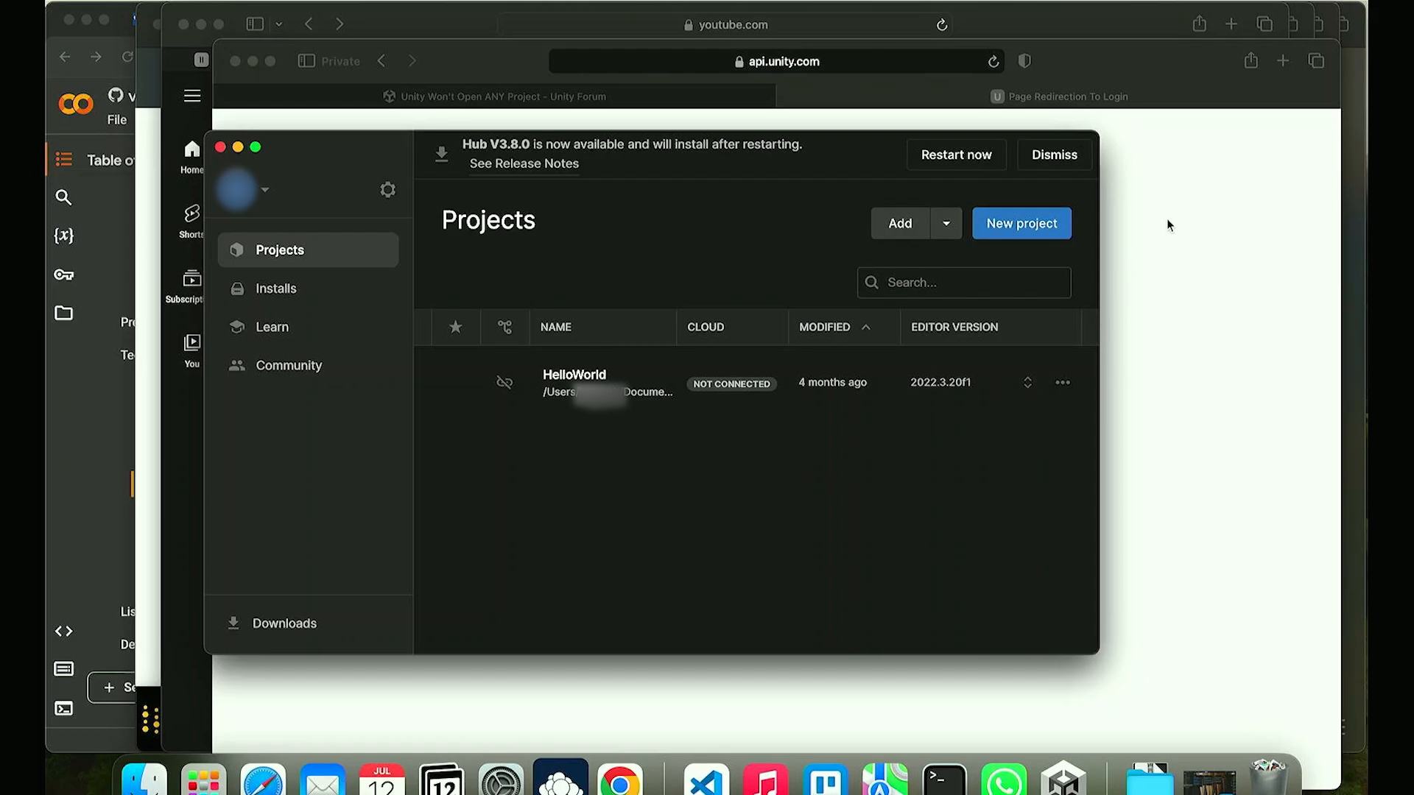
Create 'My project' from the 3D (Built-In Render Pipeline) template with default settings
click(1020, 222)
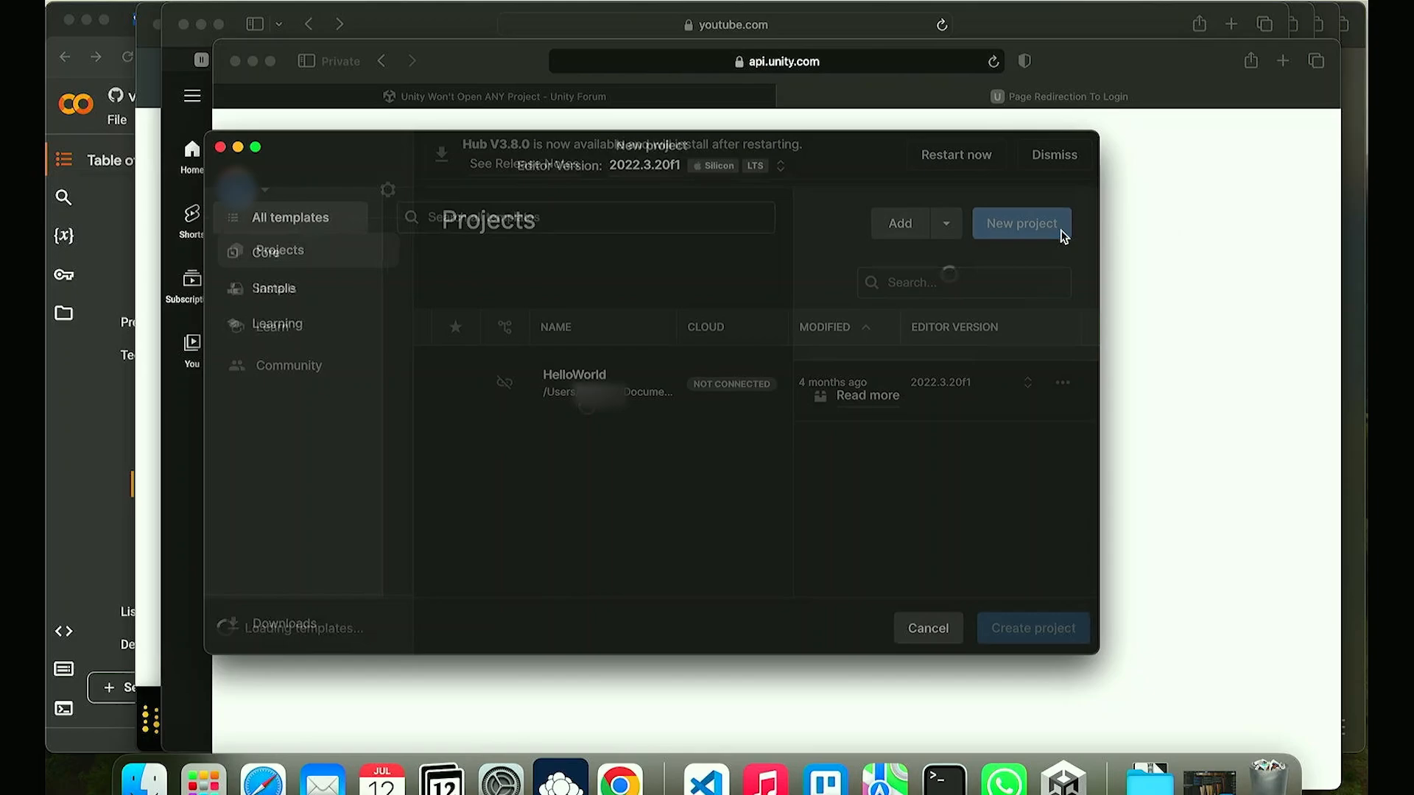
click(1021, 223)
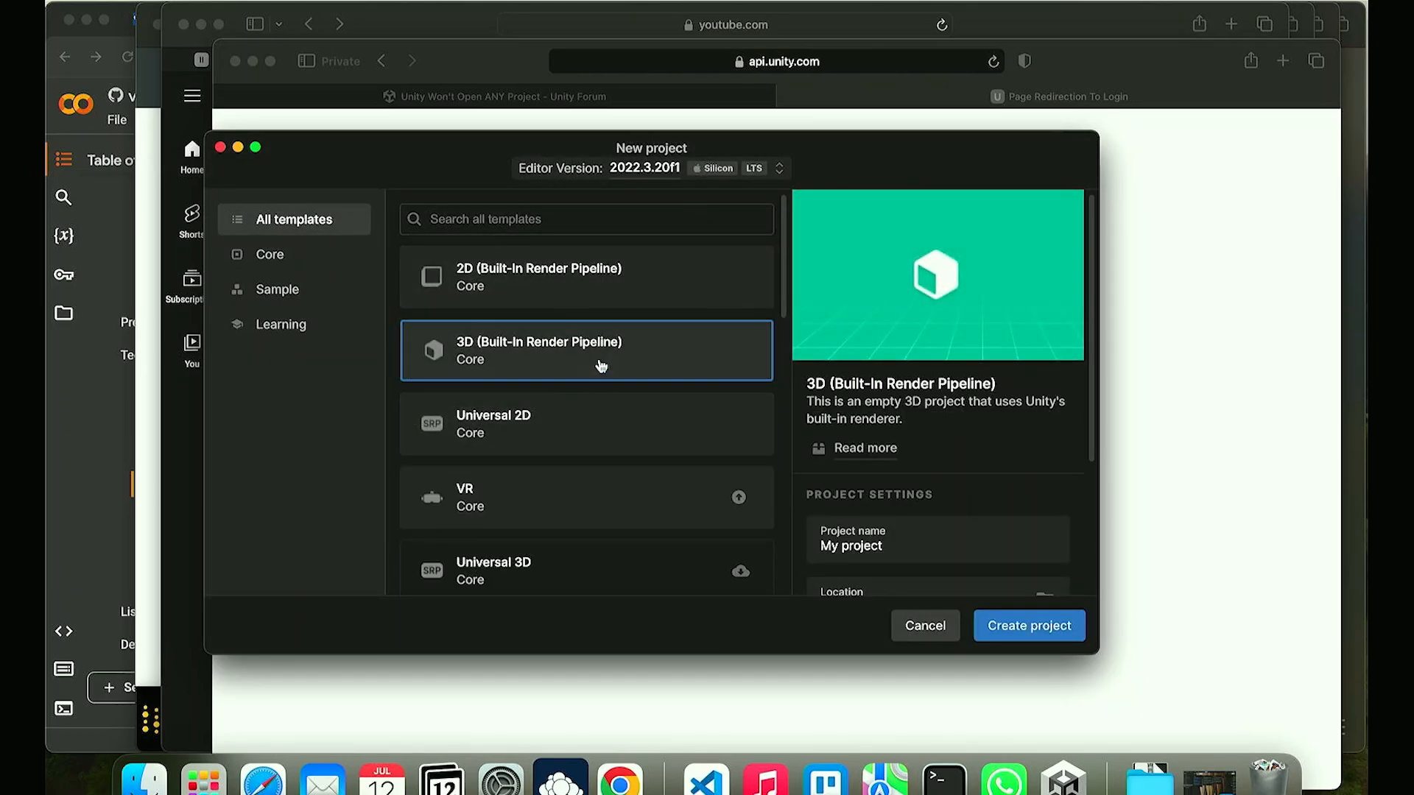
scroll(down, 3)
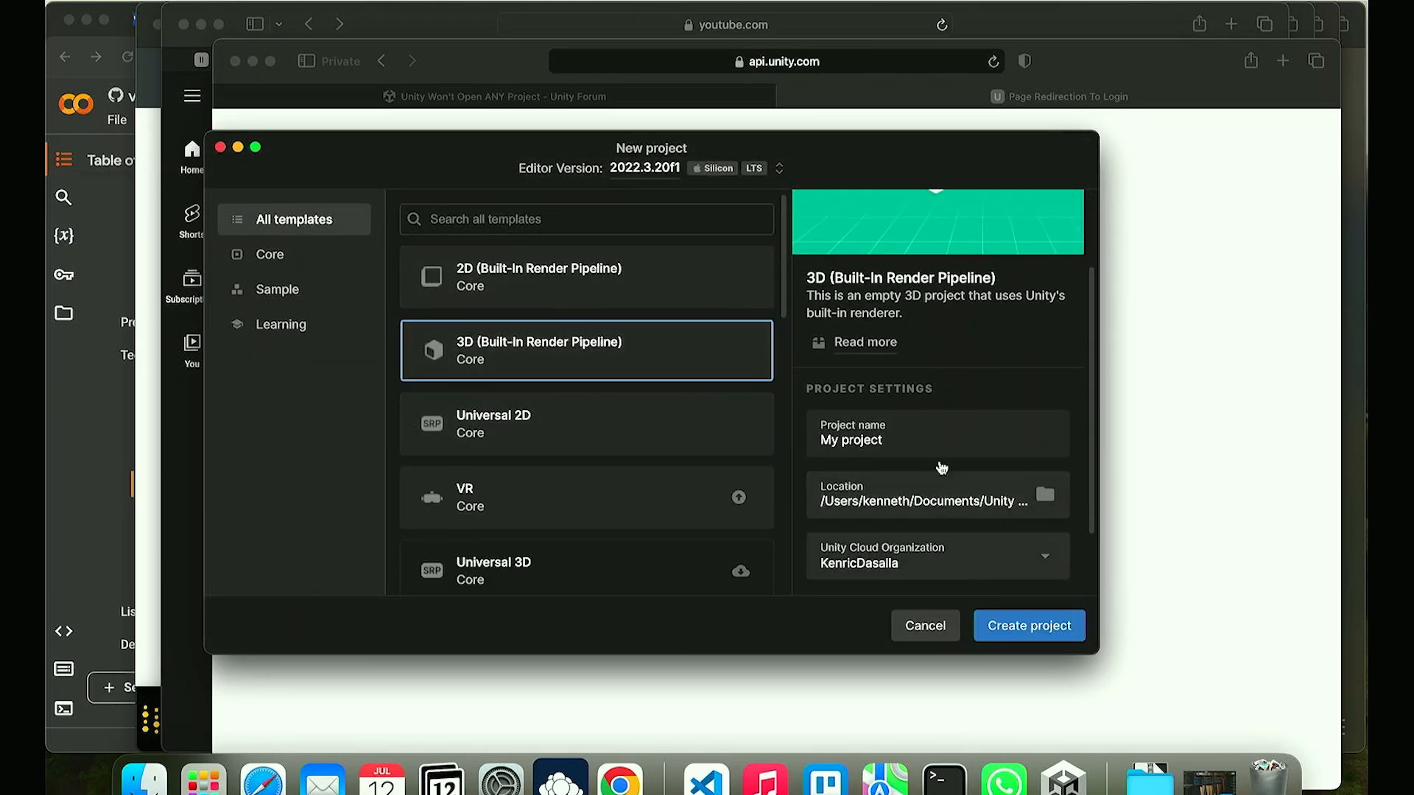
click(1028, 625)
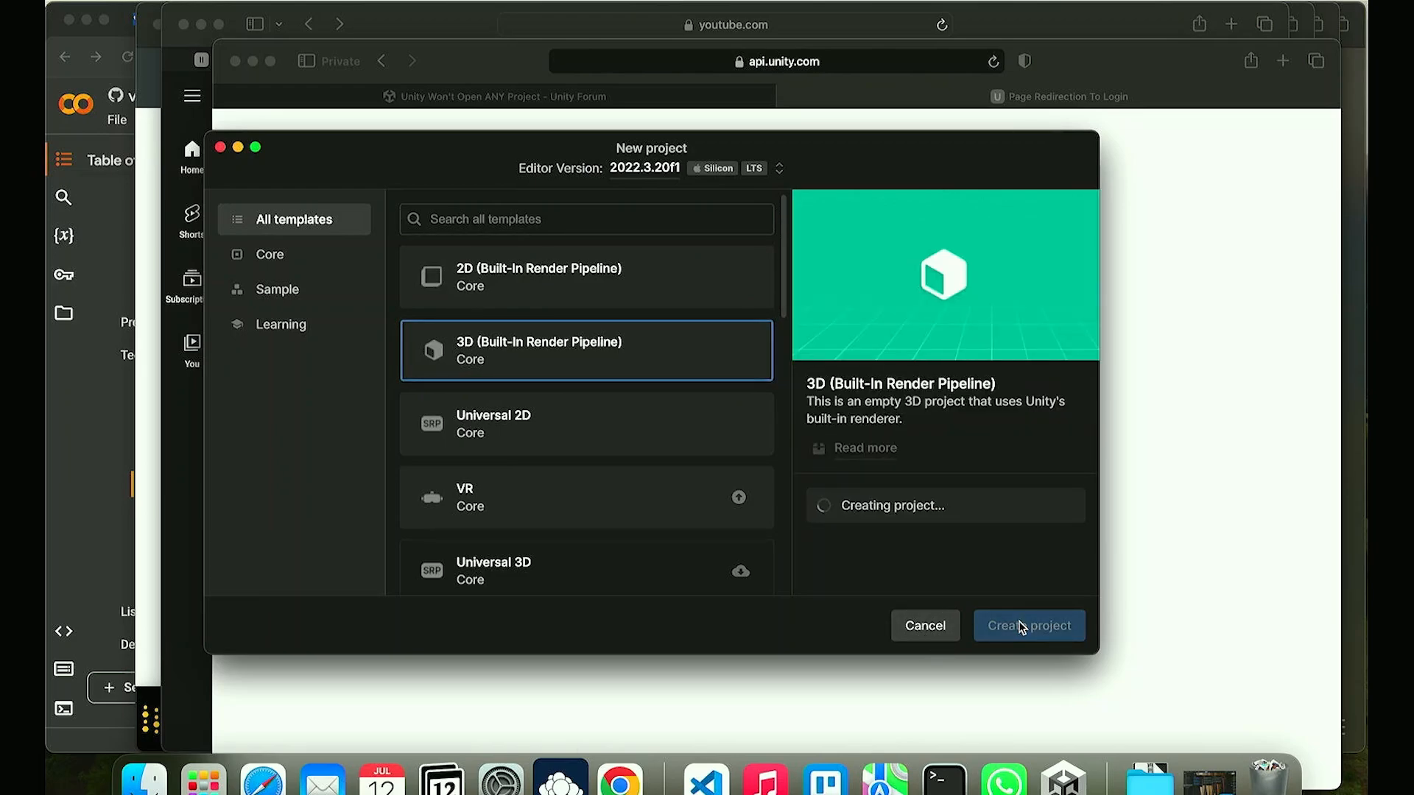
Wait for 'My project' to open in Unity 2022.3.20f1 showing SampleScene
click(1028, 626)
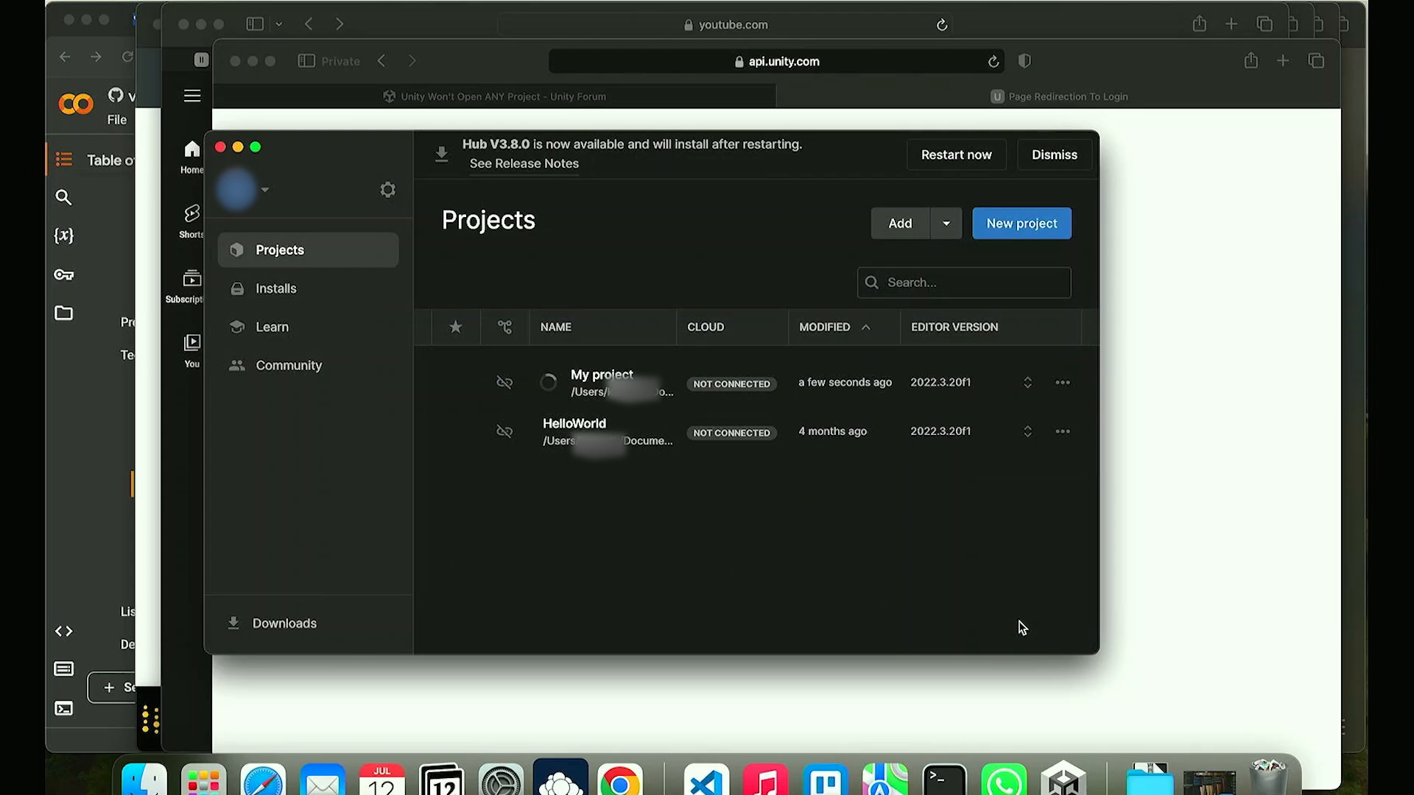
mouse_move(812, 508)
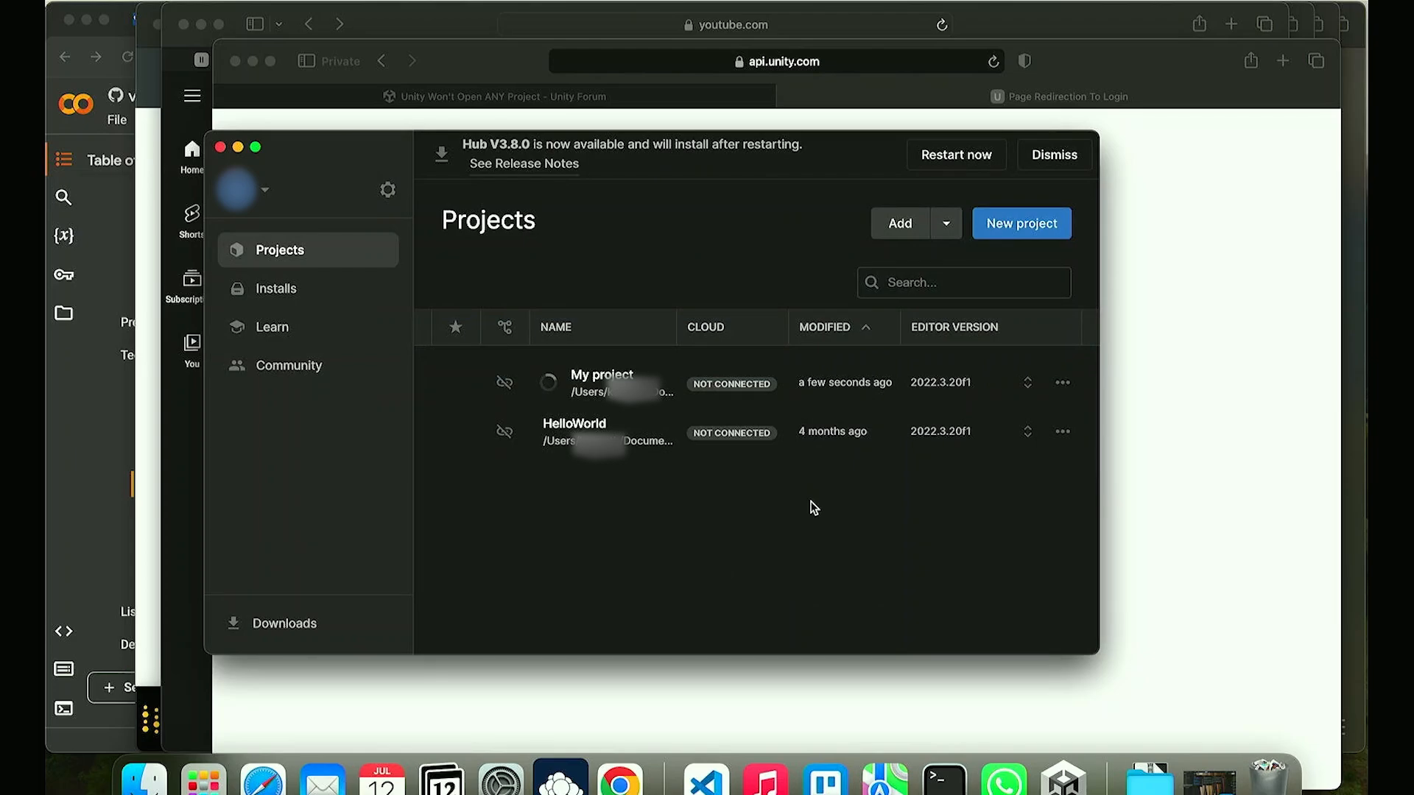
click(602, 382)
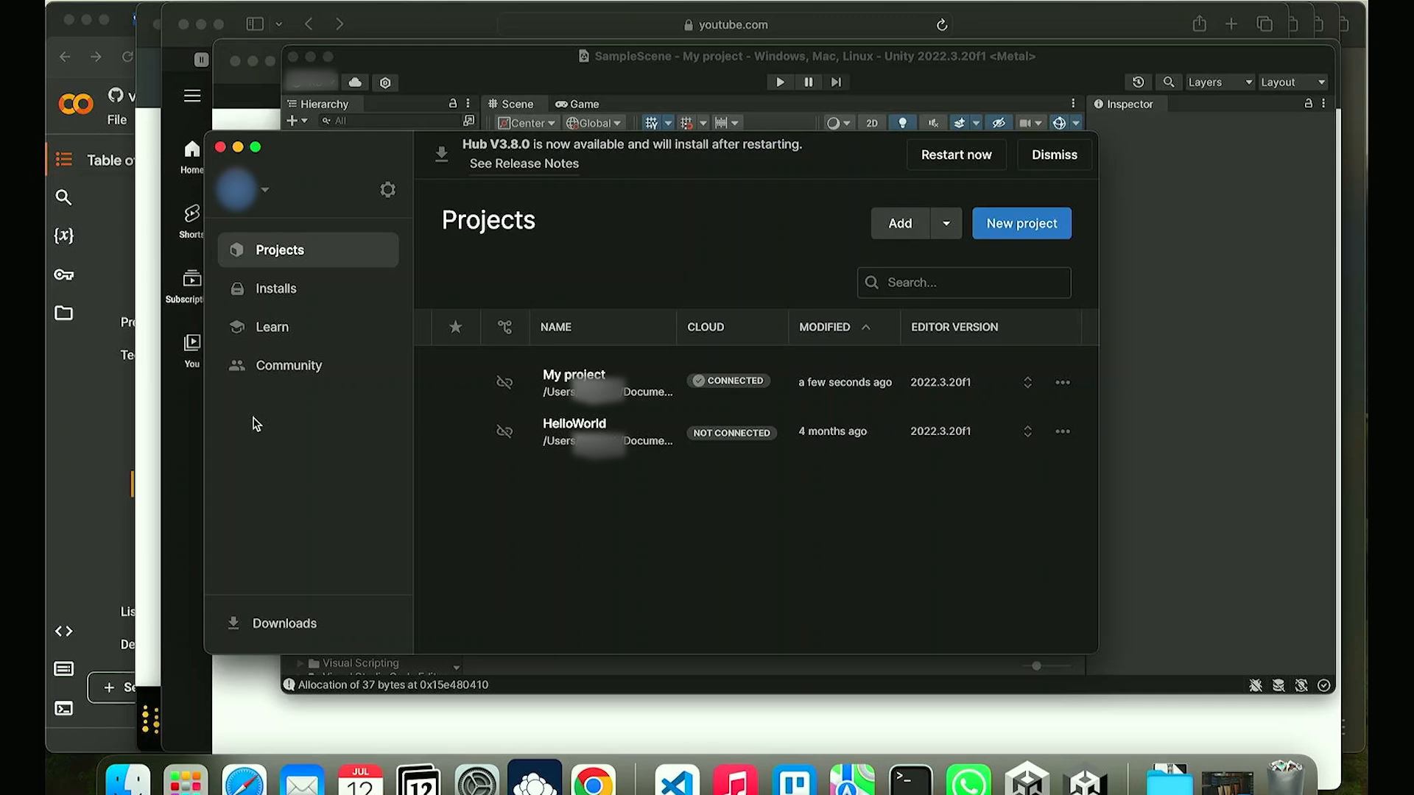
mouse_move(643, 503)
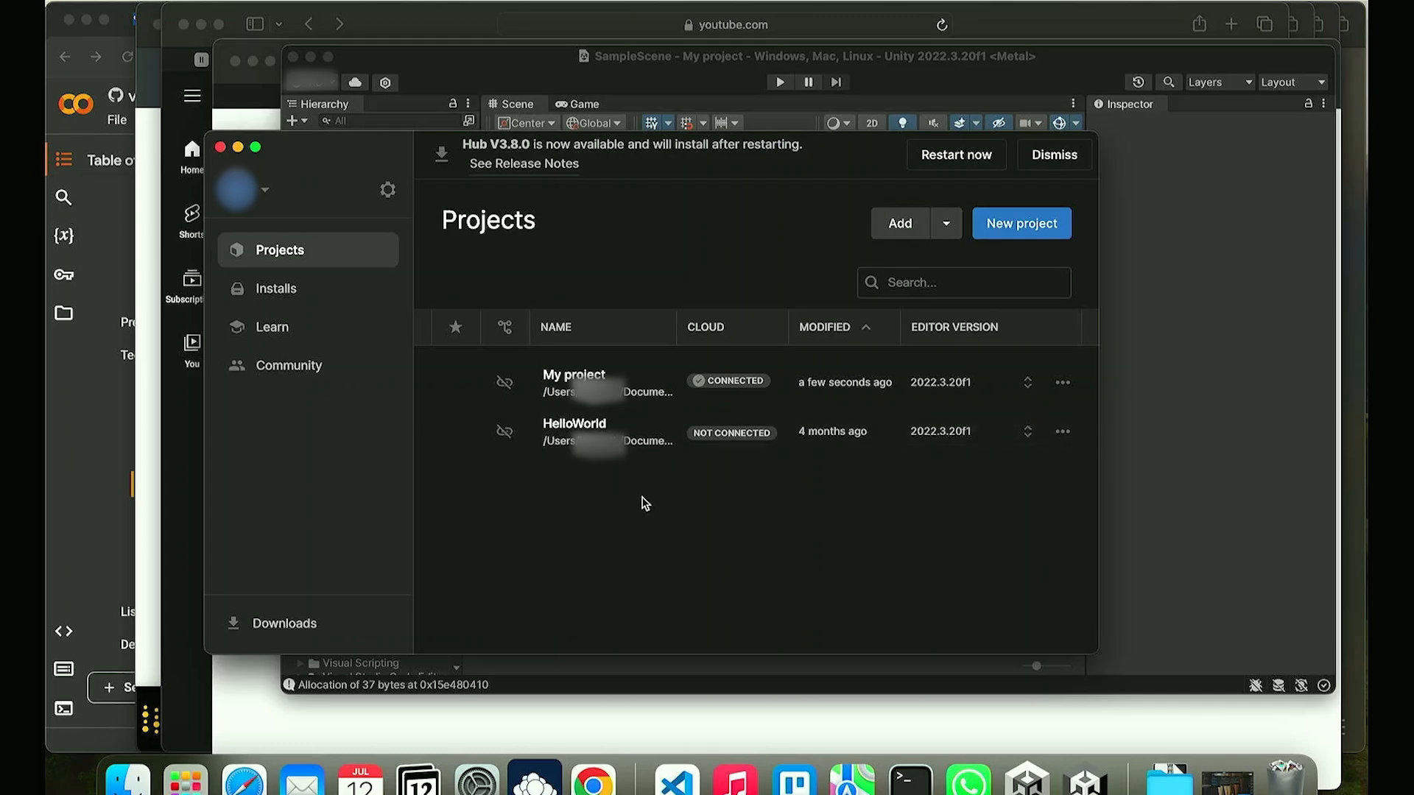